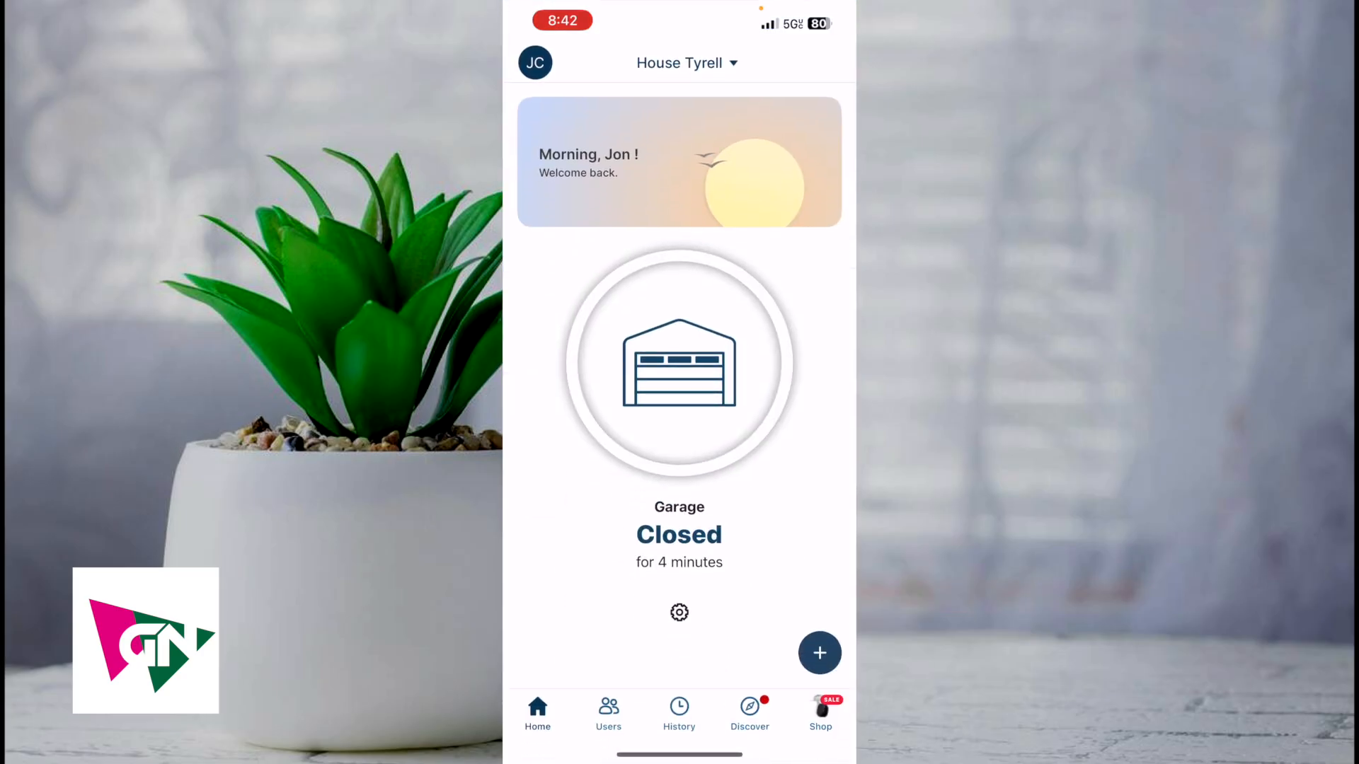
# Show the House Tyrell users list and begin adding a new user.
pyautogui.hscroll(-3)
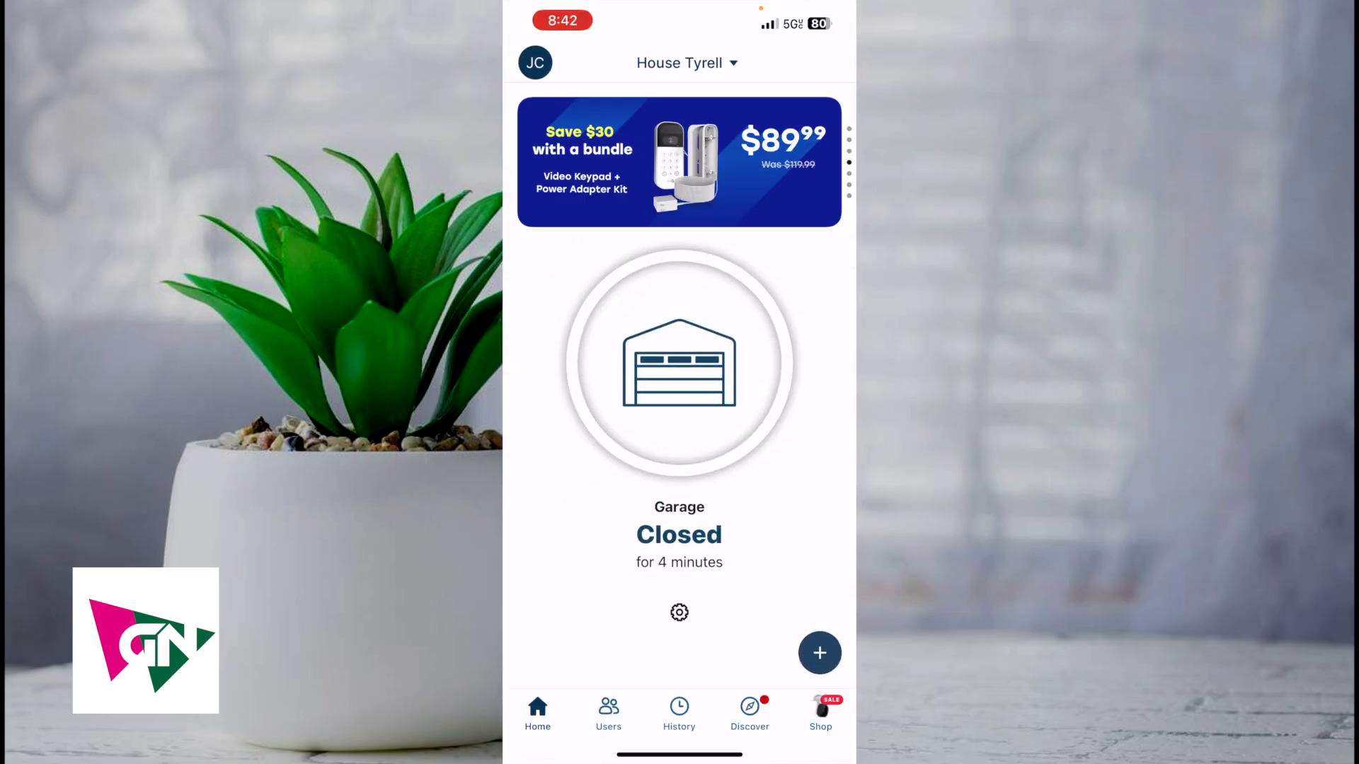
pyautogui.click(607, 713)
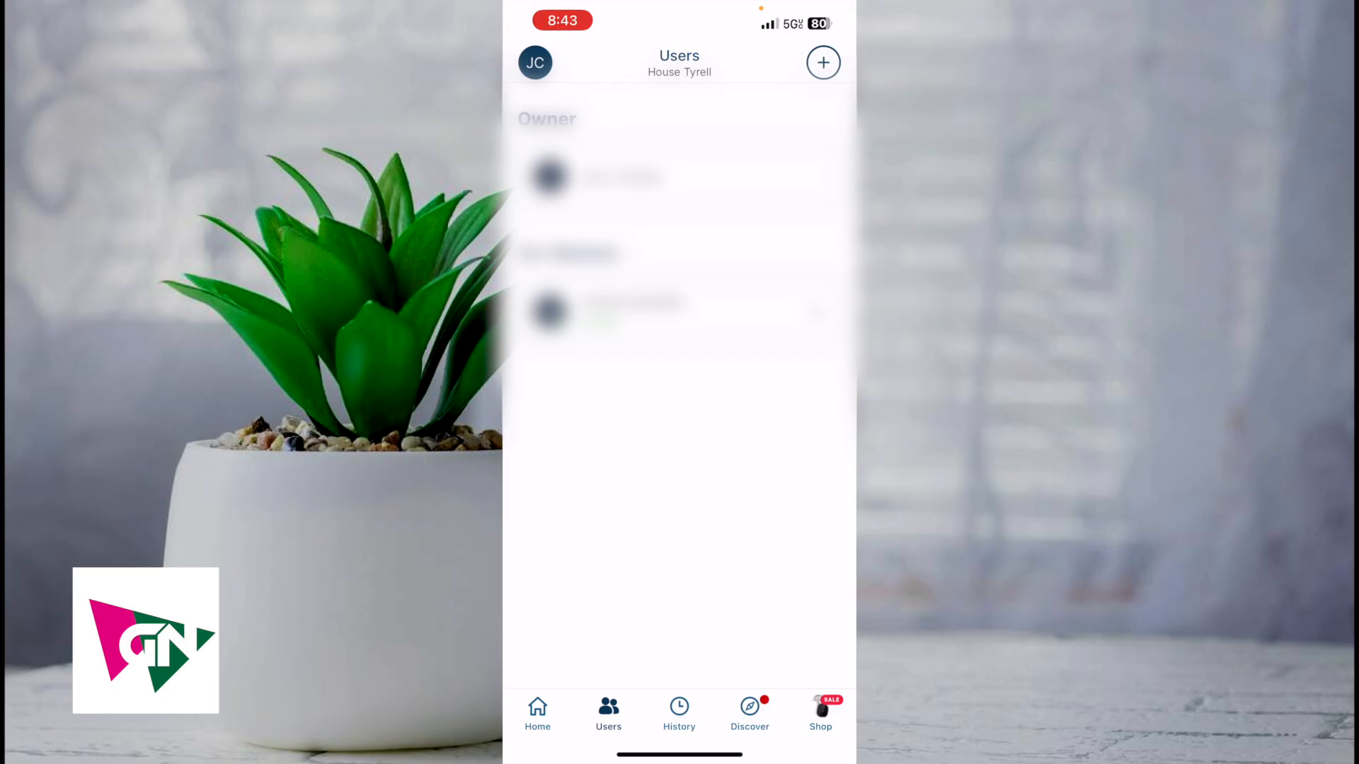
pyautogui.click(821, 62)
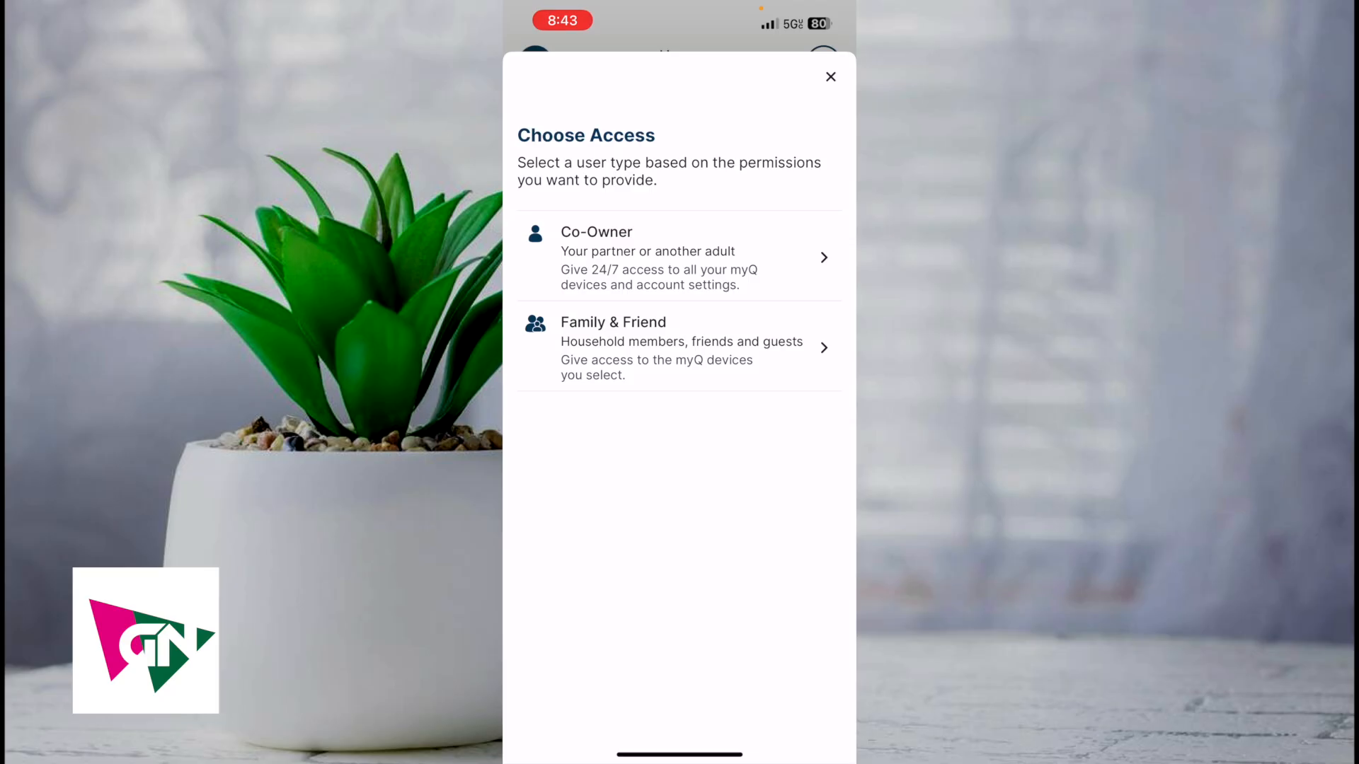
# Choose Family & Friend access, reaching the empty User Details invite form.
pyautogui.click(678, 258)
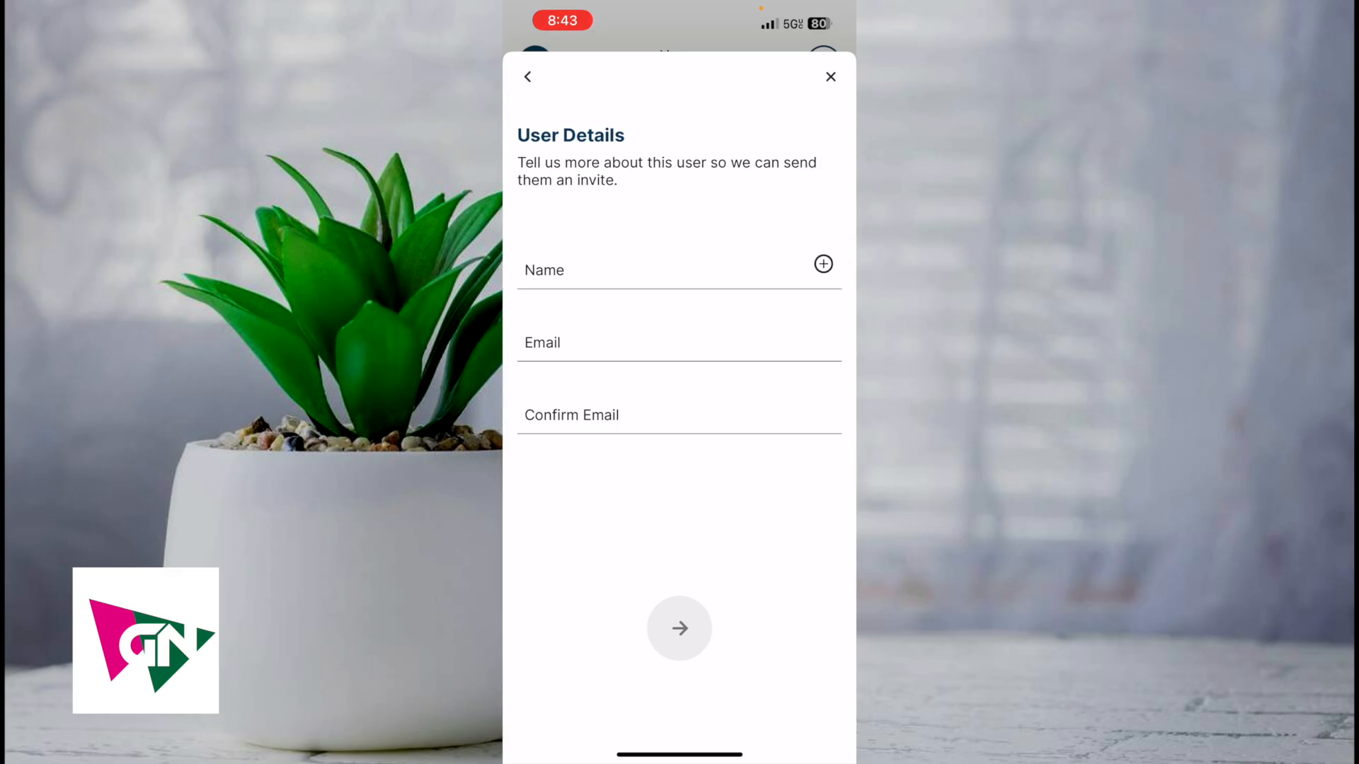